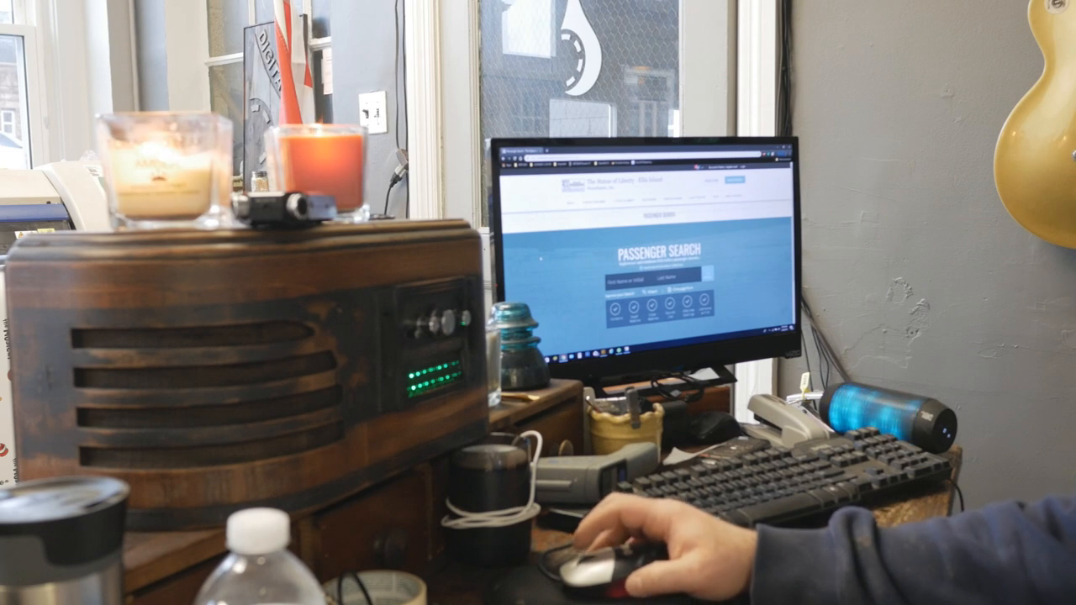
{"action": "mouse_move", "coordinate": [605, 546]}
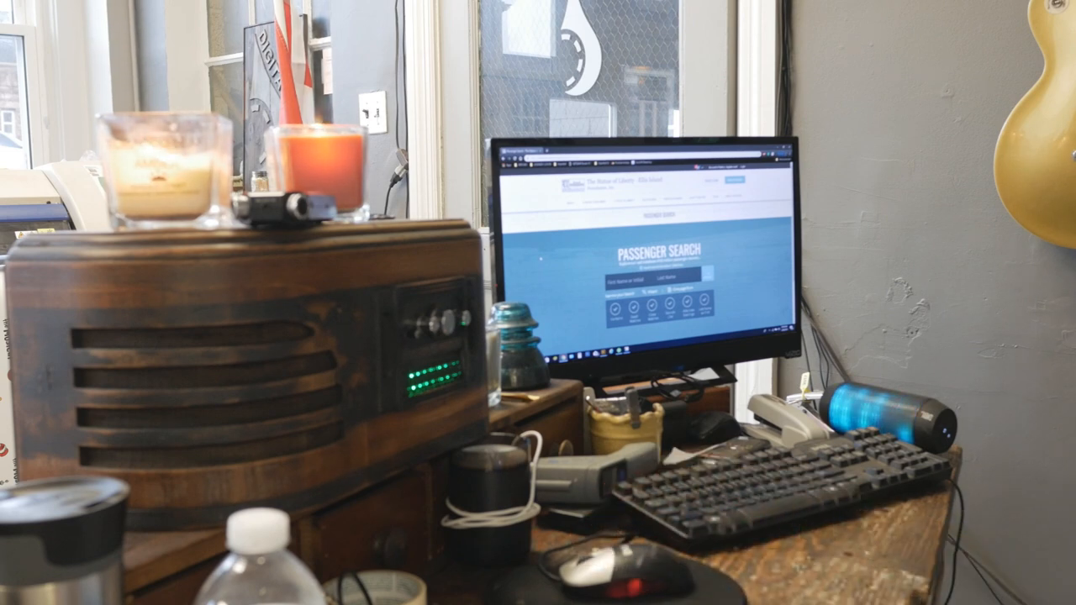